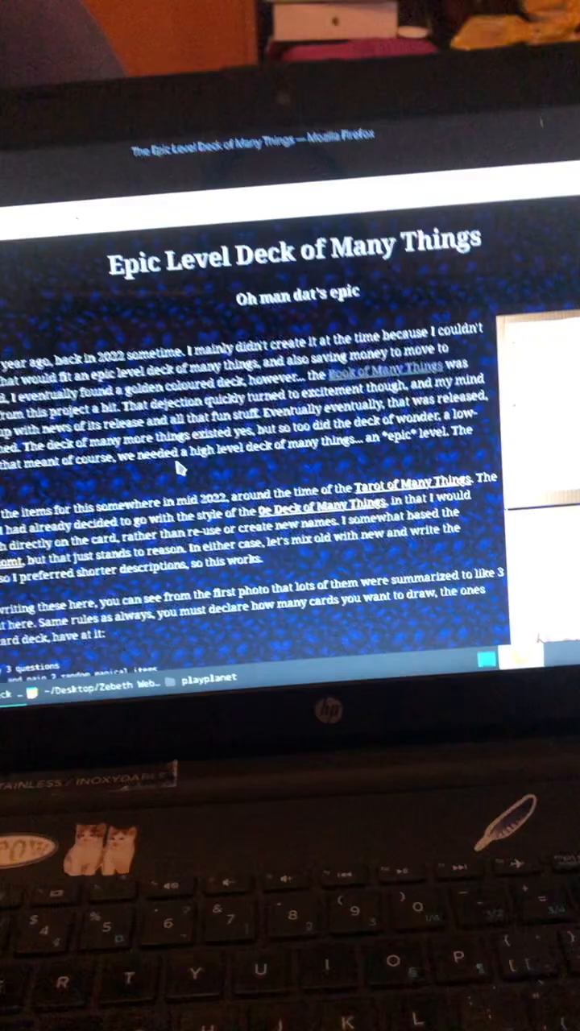
{"action": "scroll", "scroll_direction": "down", "scroll_amount": 3}
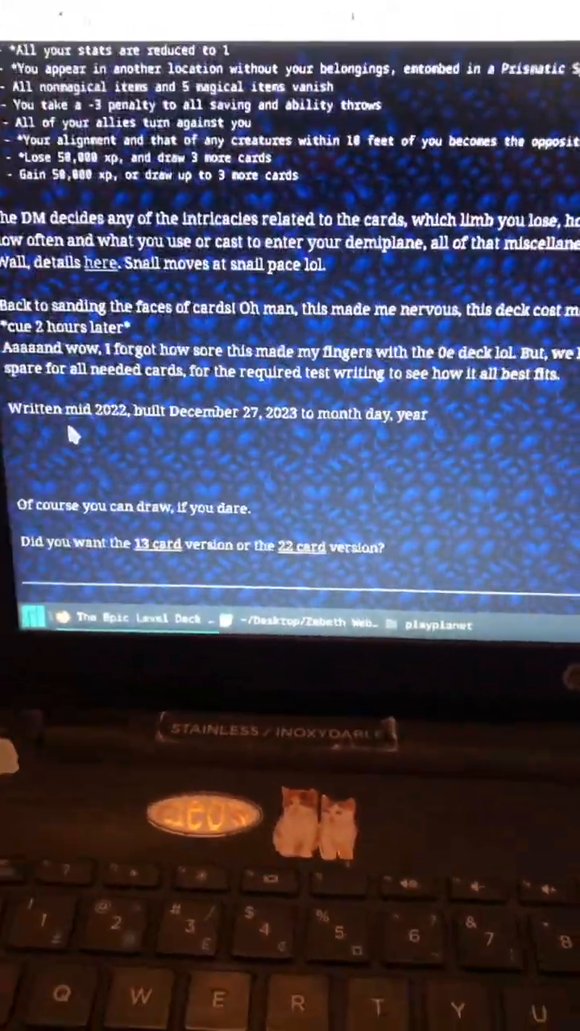
{"action": "scroll", "scroll_direction": "up", "scroll_amount": 3}
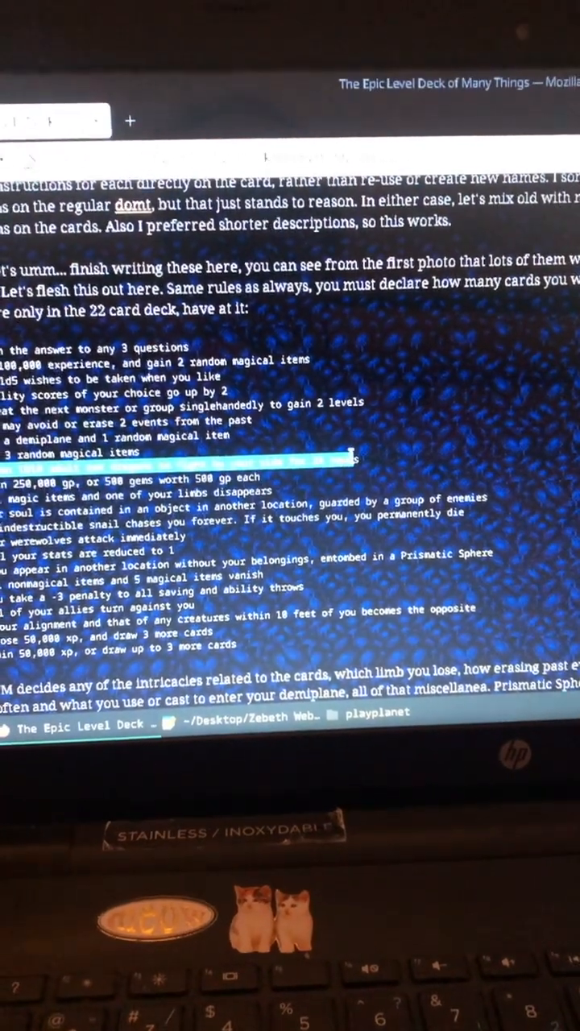
{"action": "scroll", "scroll_direction": "up", "scroll_amount": 3}
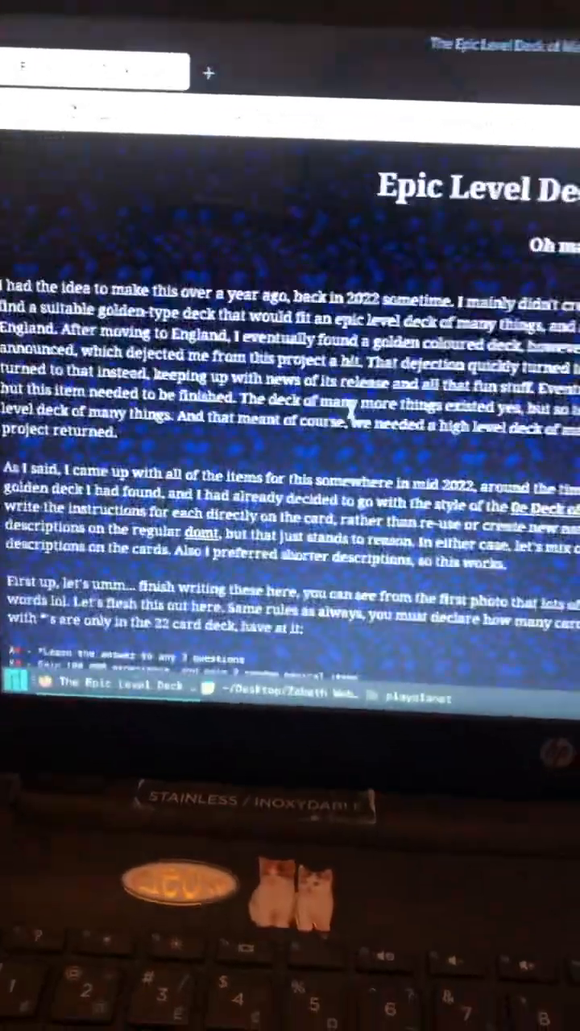
{"action": "scroll", "scroll_direction": "down", "scroll_amount": 3}
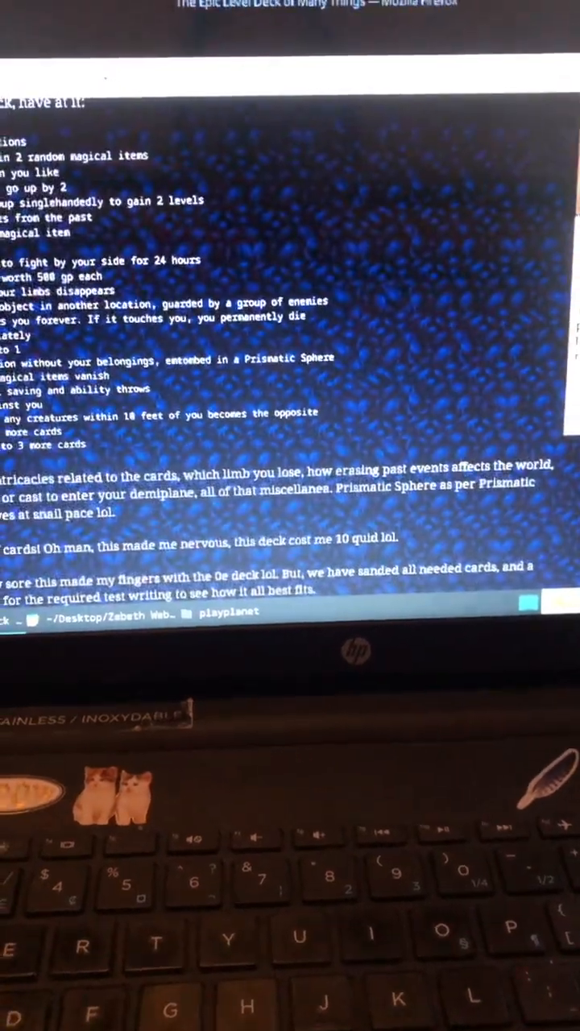
{"action": "scroll", "scroll_direction": "up", "scroll_amount": 3}
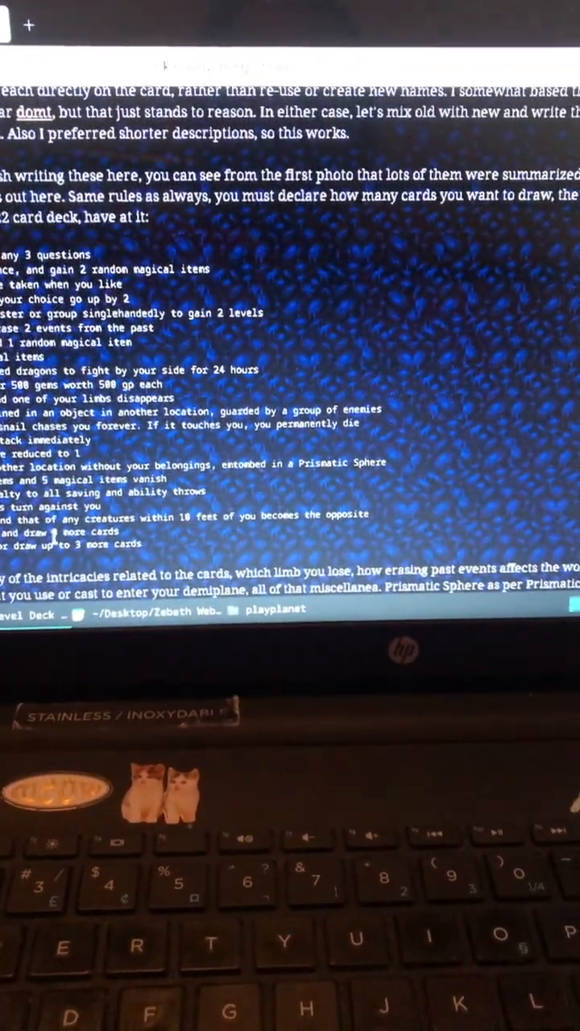